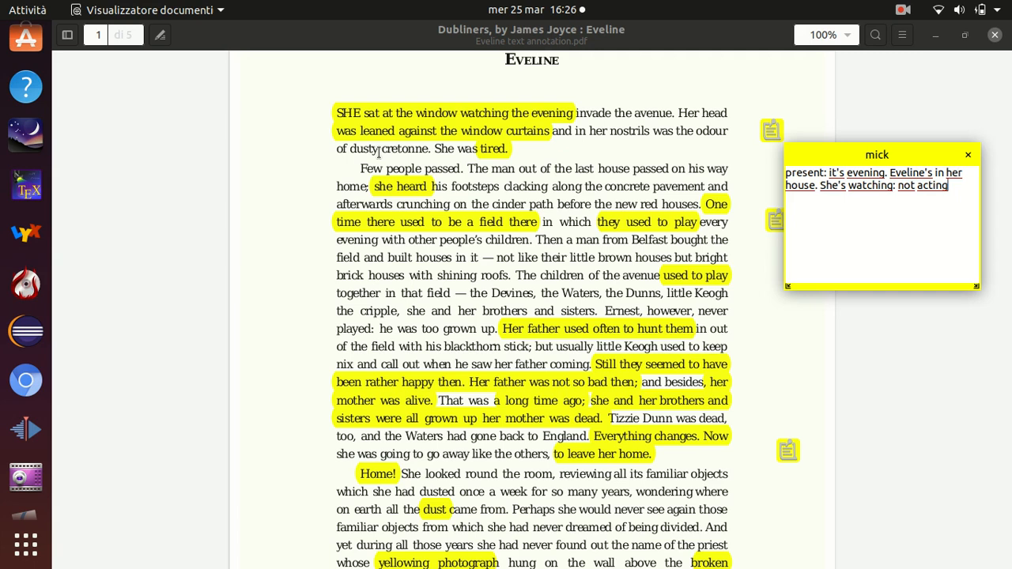
mouse_move(606, 197)
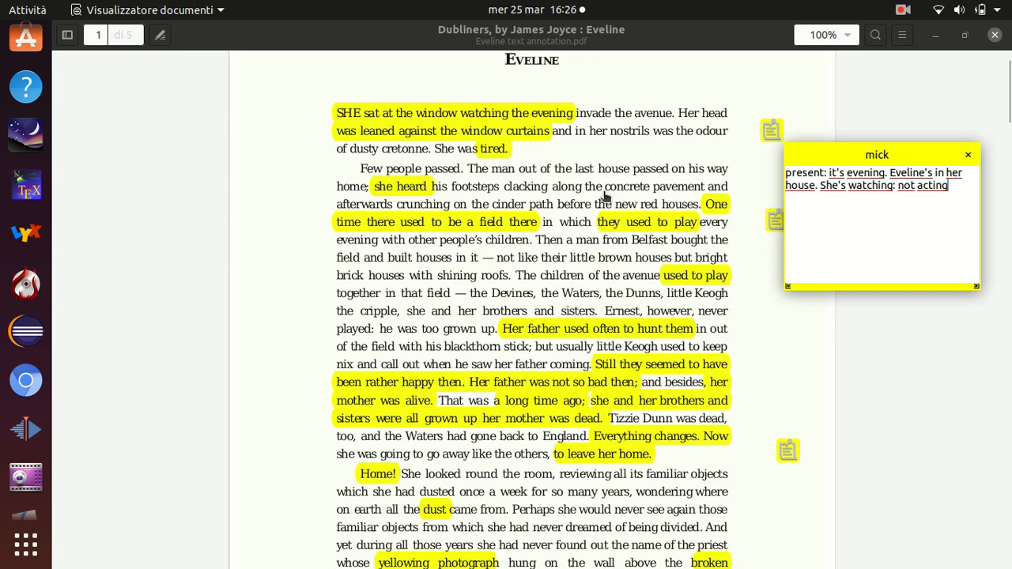
mouse_move(553, 255)
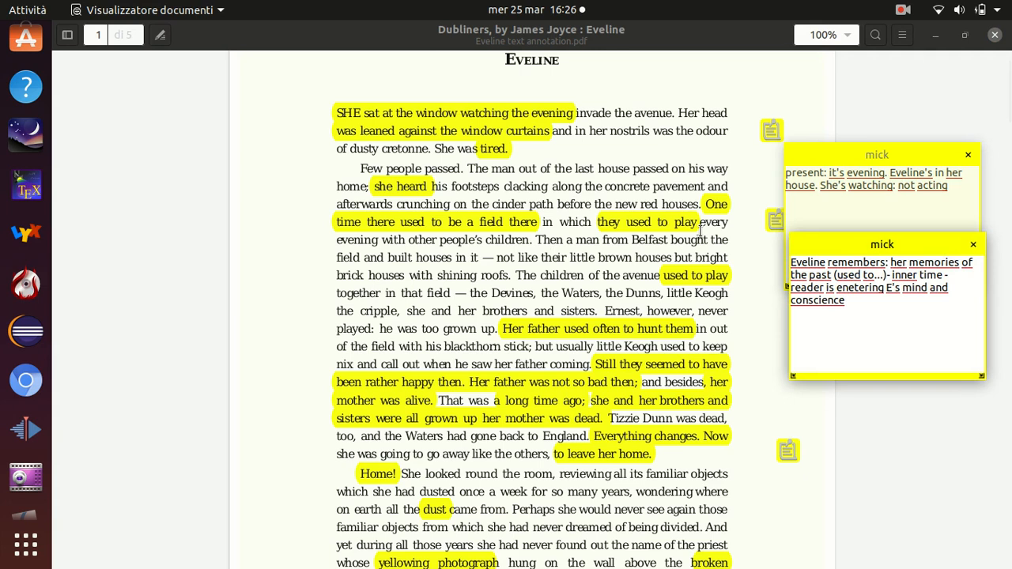
mouse_move(427, 234)
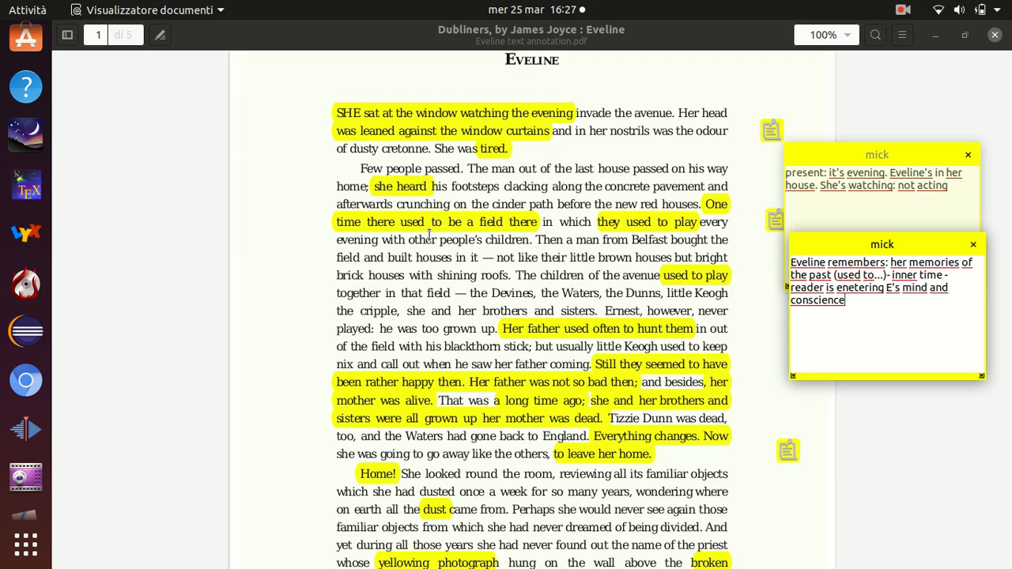
mouse_move(533, 492)
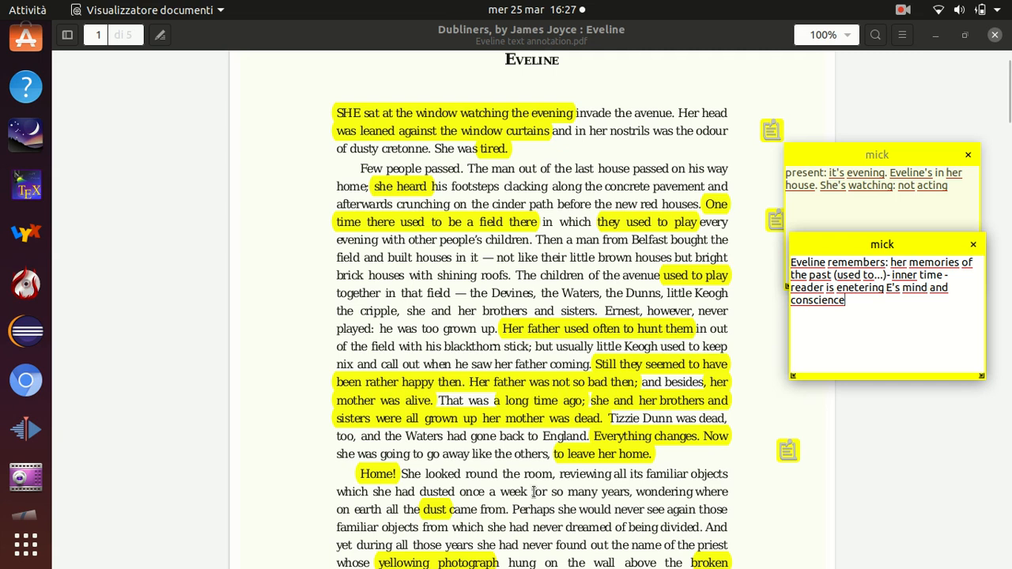
mouse_move(719, 367)
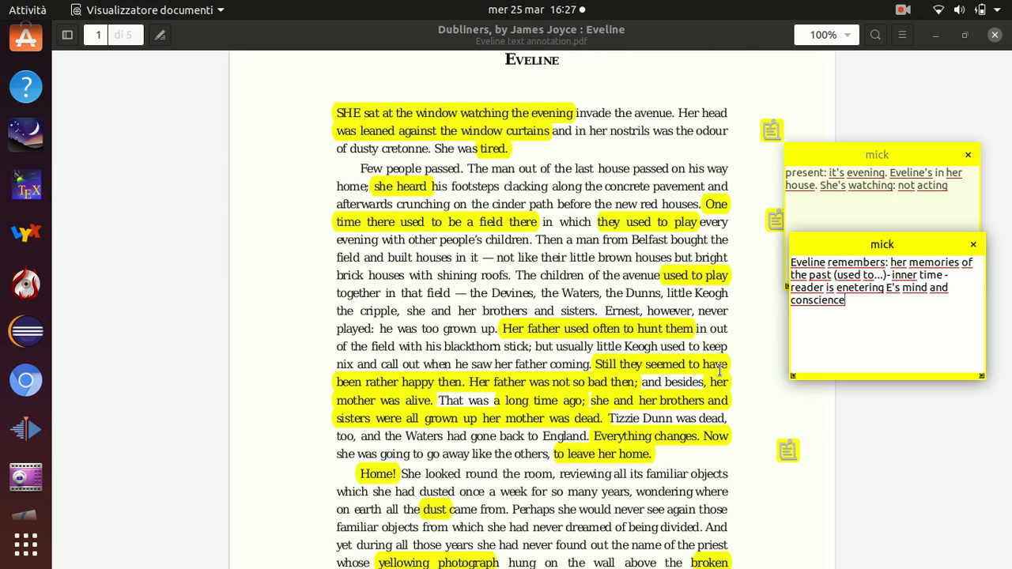
mouse_move(576, 418)
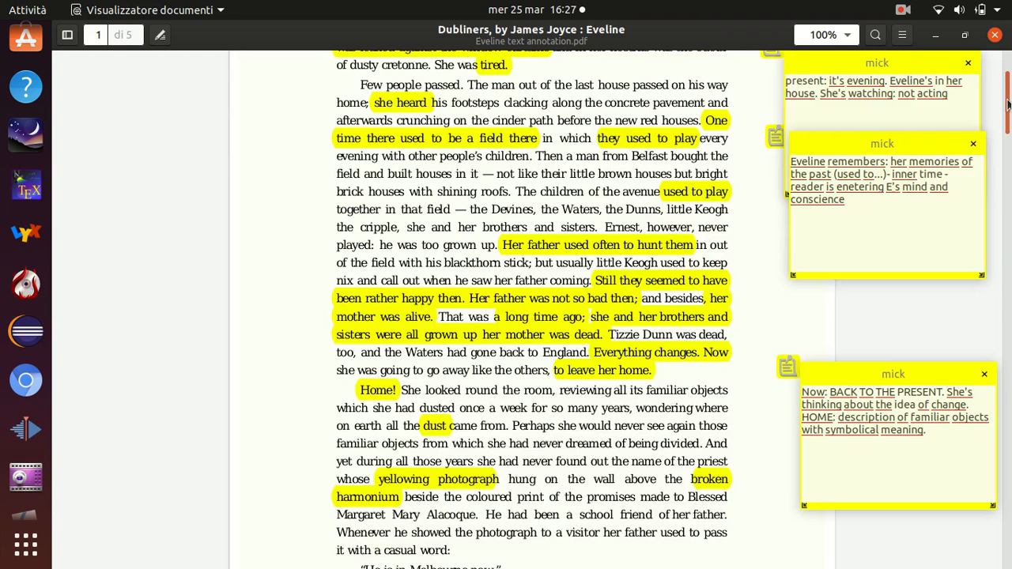
scroll("down", 3)
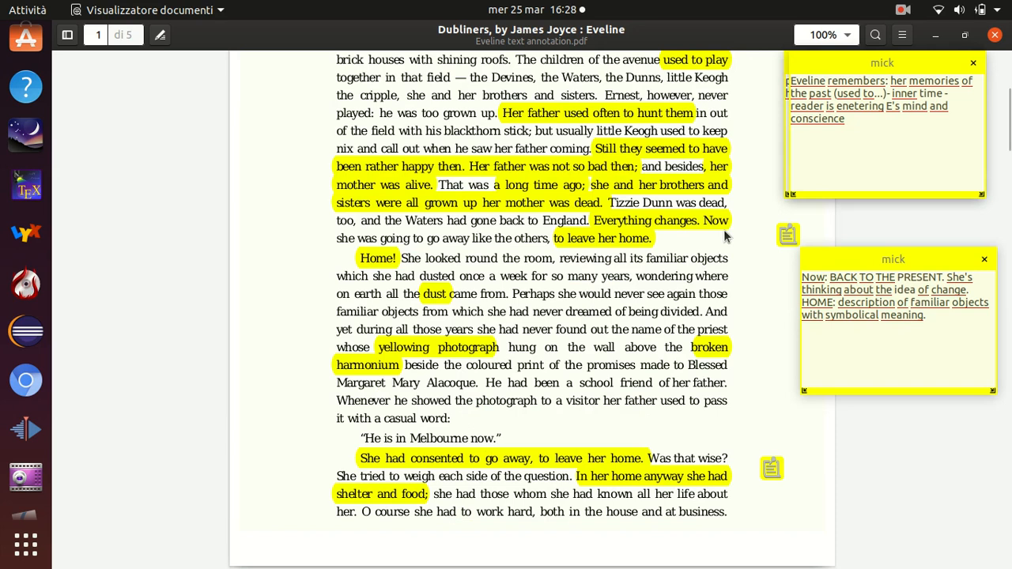
mouse_move(581, 238)
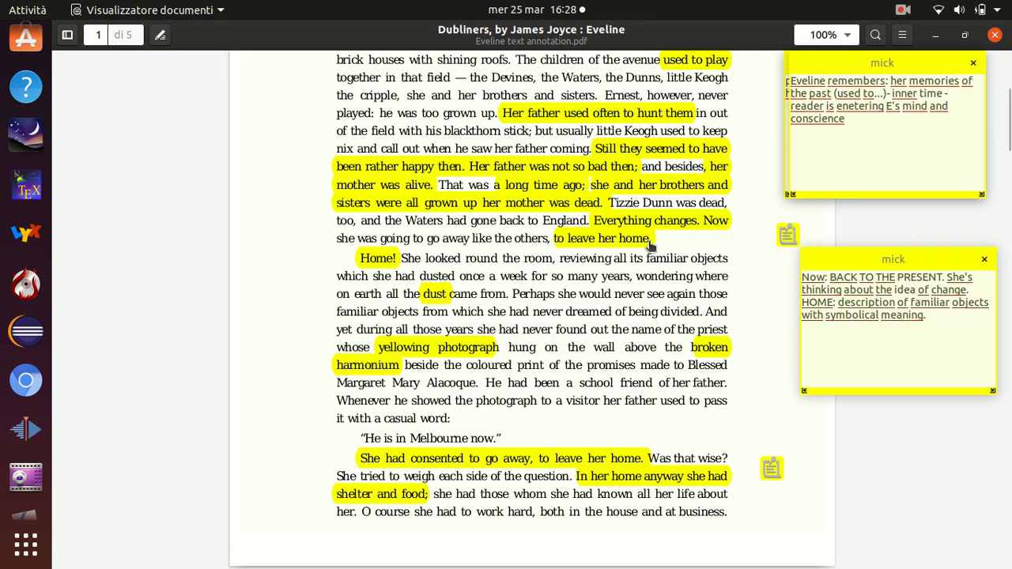
mouse_move(664, 244)
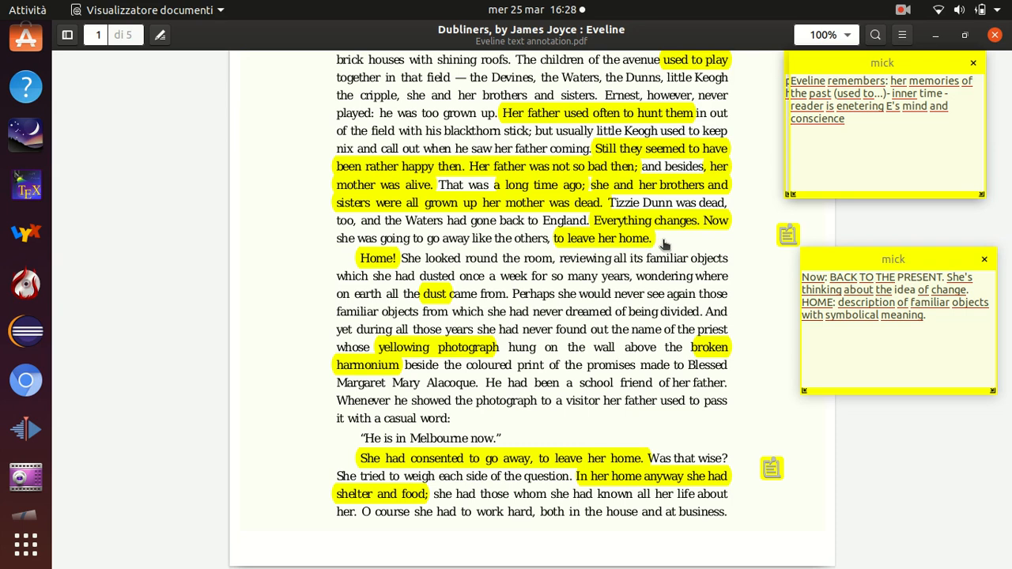
mouse_move(667, 241)
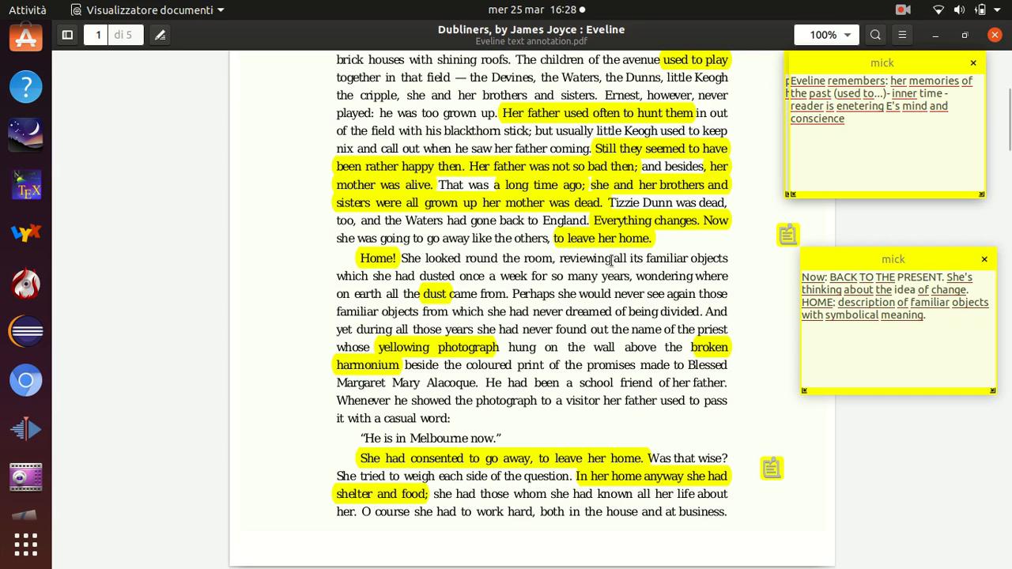
mouse_move(463, 281)
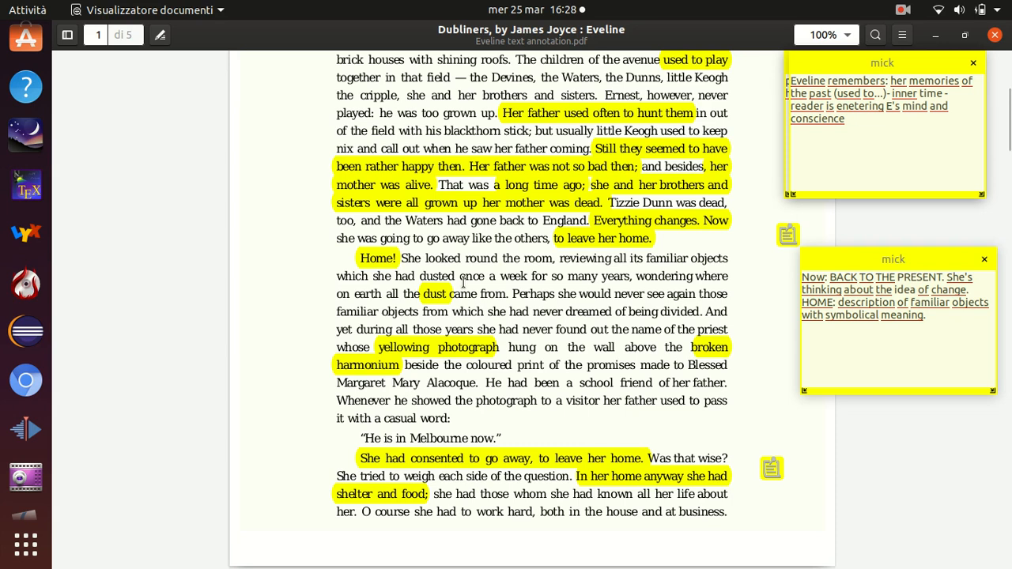
mouse_move(565, 342)
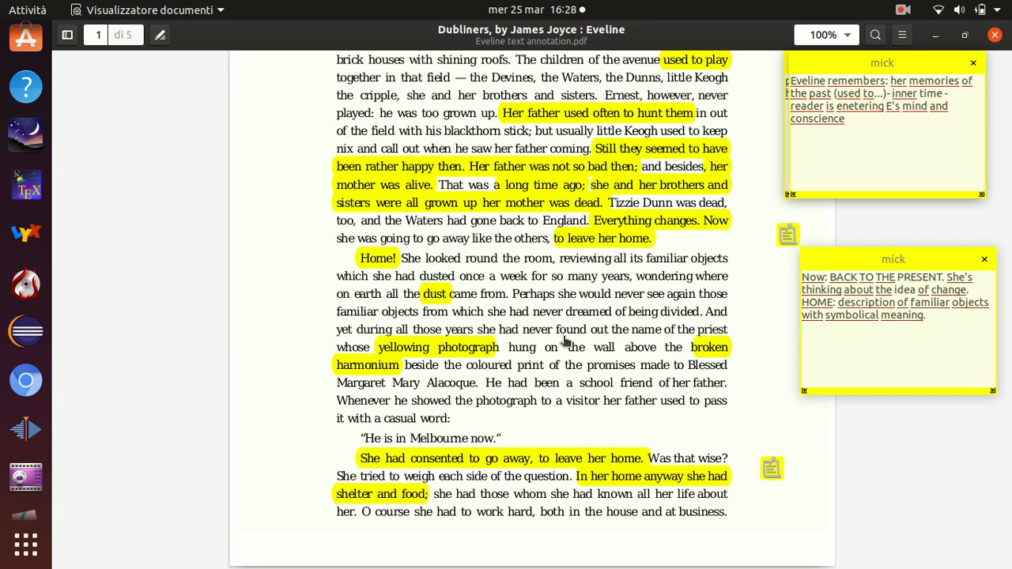
mouse_move(418, 356)
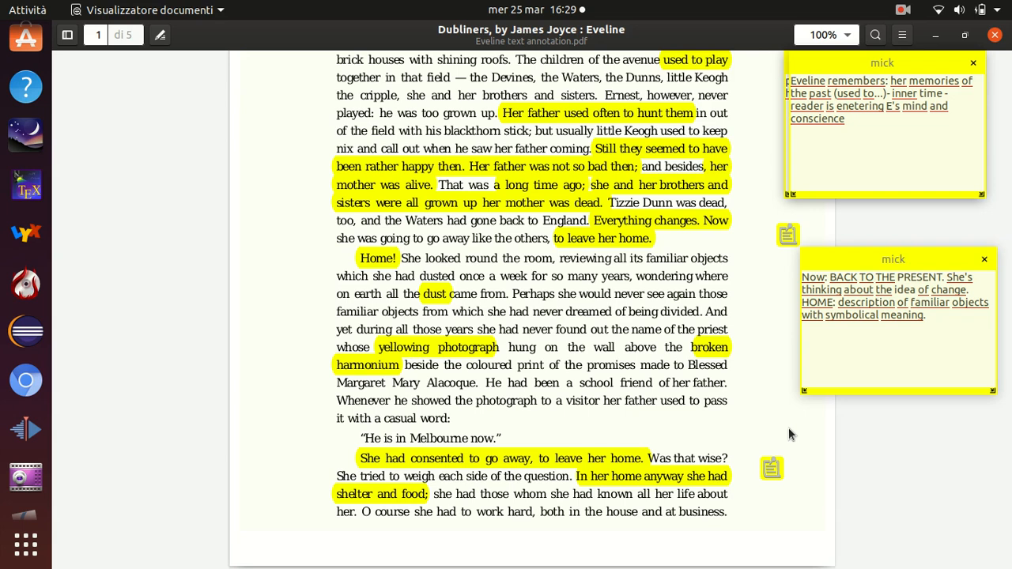
mouse_move(987, 516)
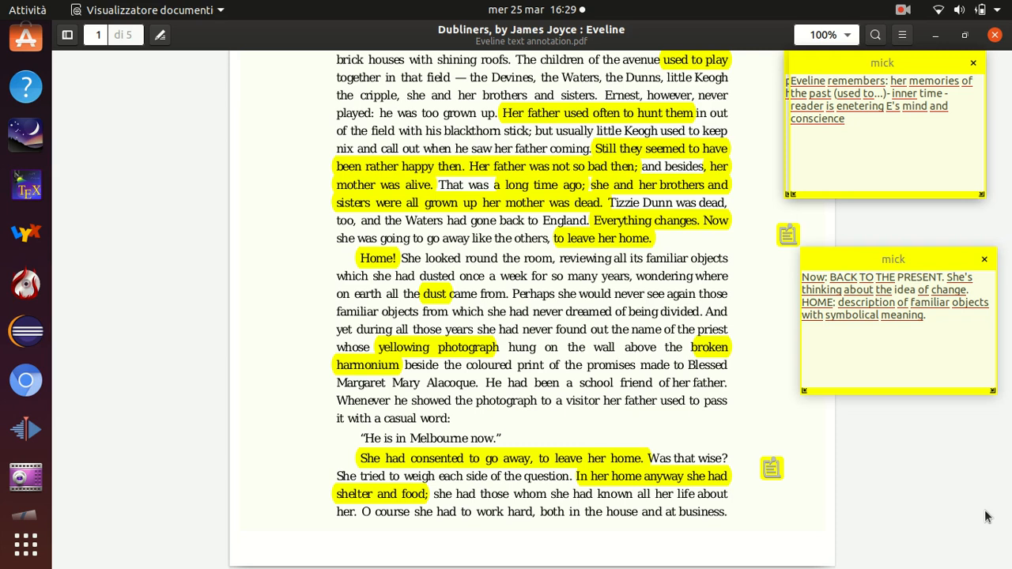
mouse_move(714, 353)
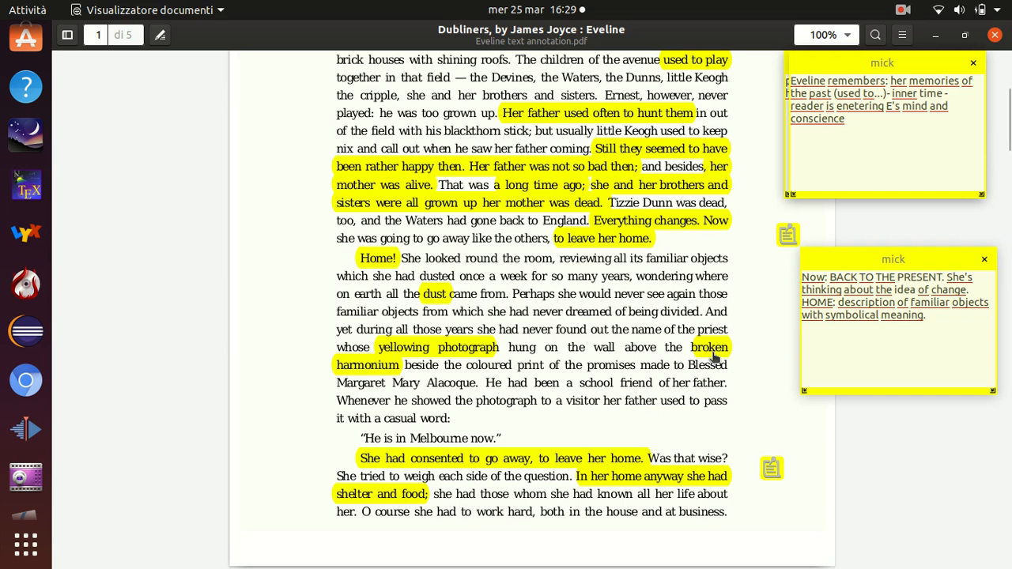
mouse_move(25, 429)
type("in E's mind")
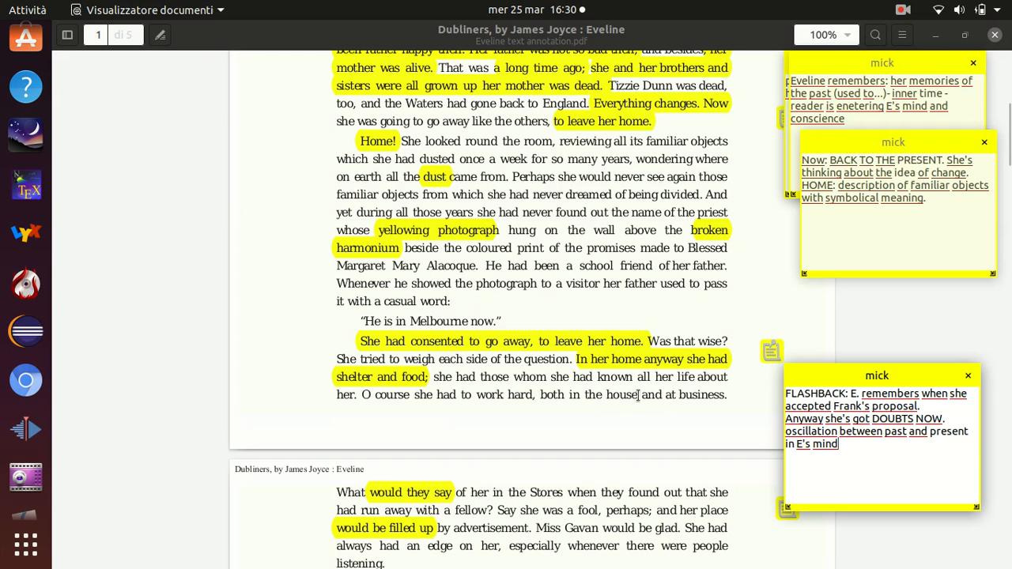
mouse_move(570, 341)
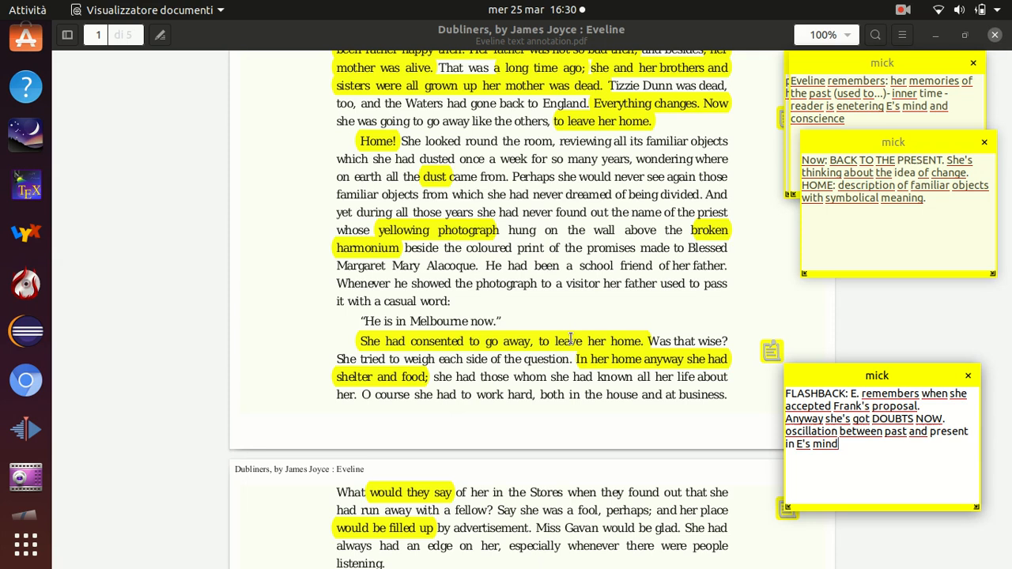
mouse_move(544, 346)
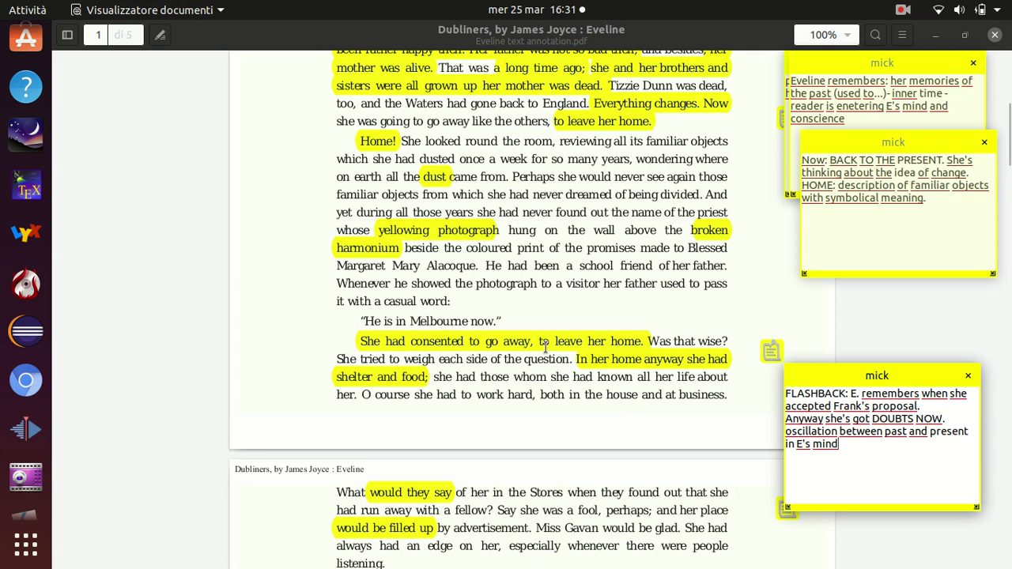
mouse_move(658, 349)
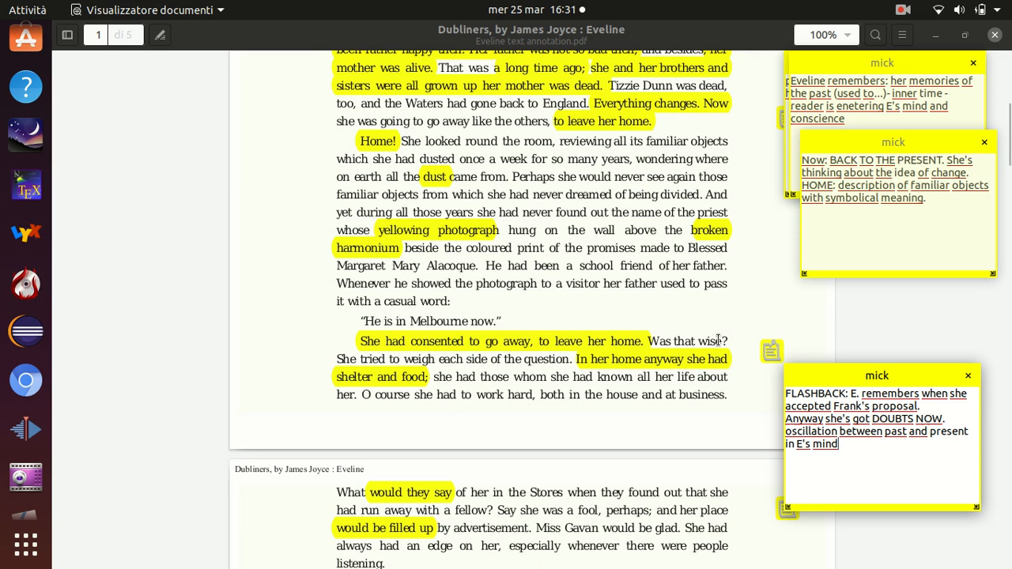
mouse_move(602, 380)
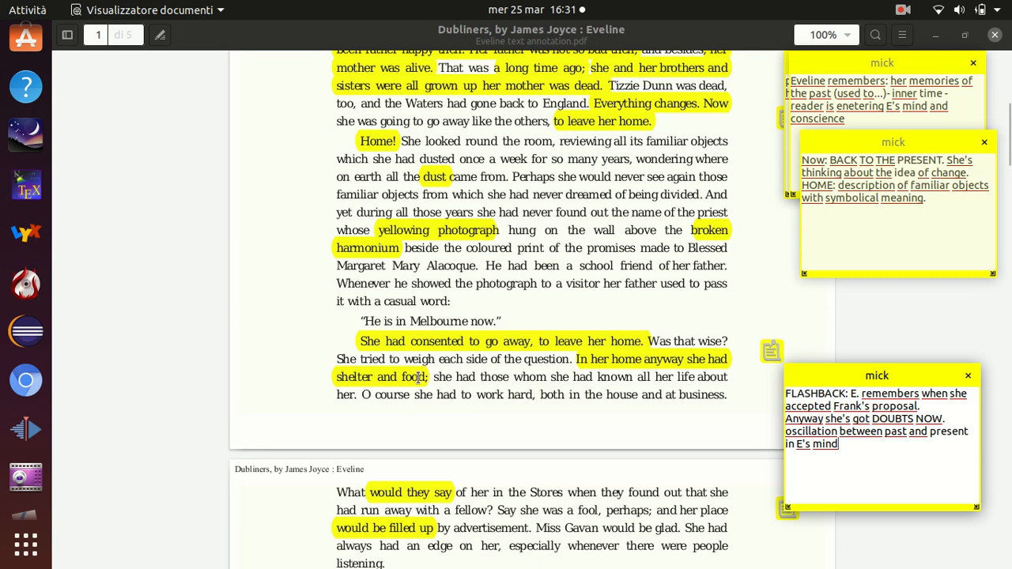
mouse_move(672, 443)
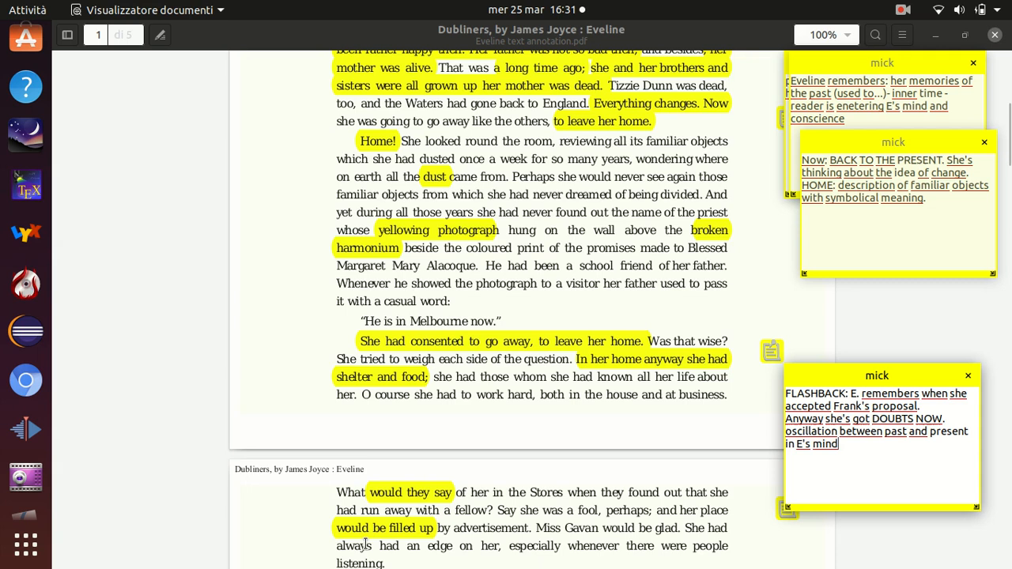
scroll("down", 3)
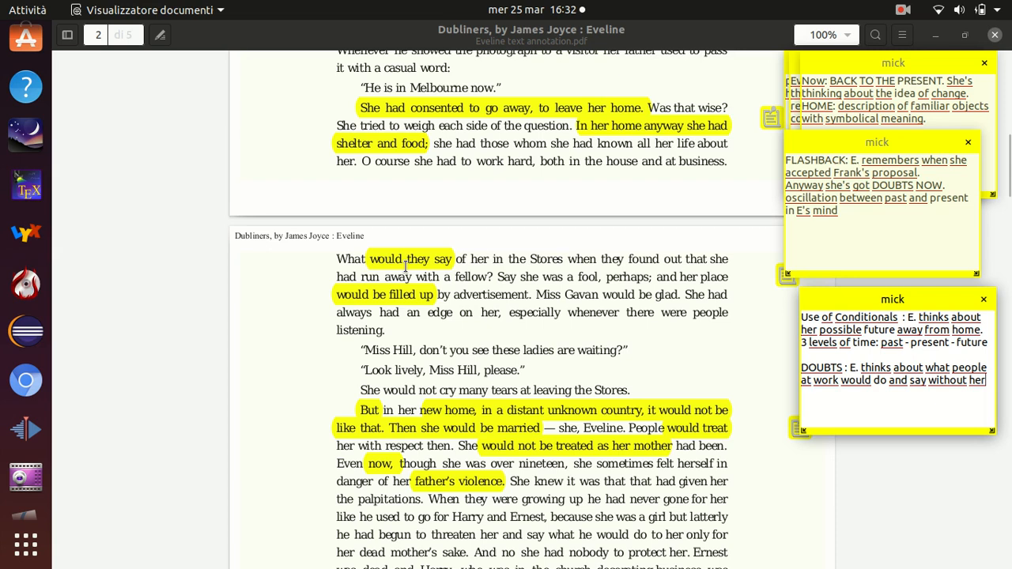
mouse_move(418, 268)
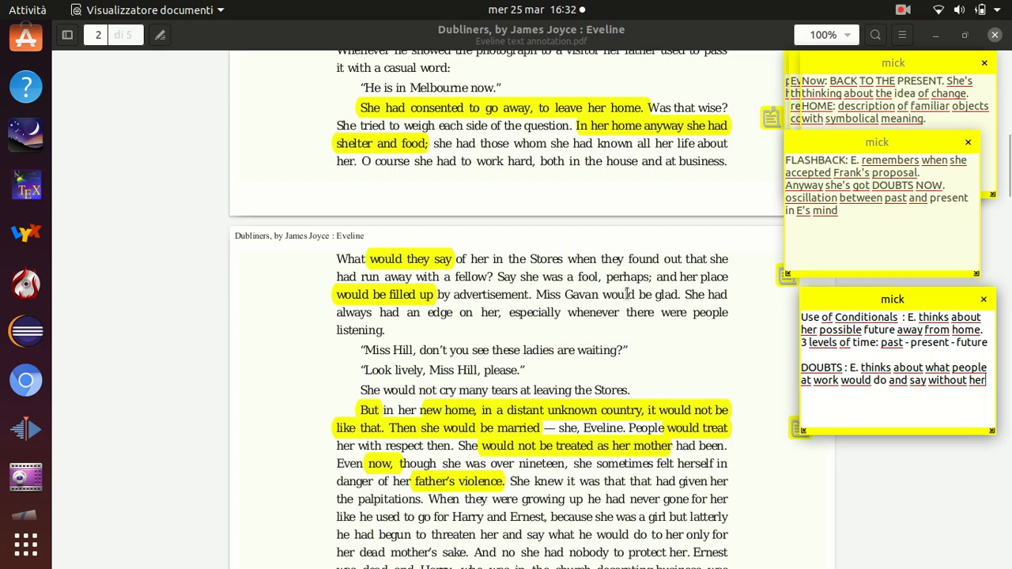
mouse_move(656, 294)
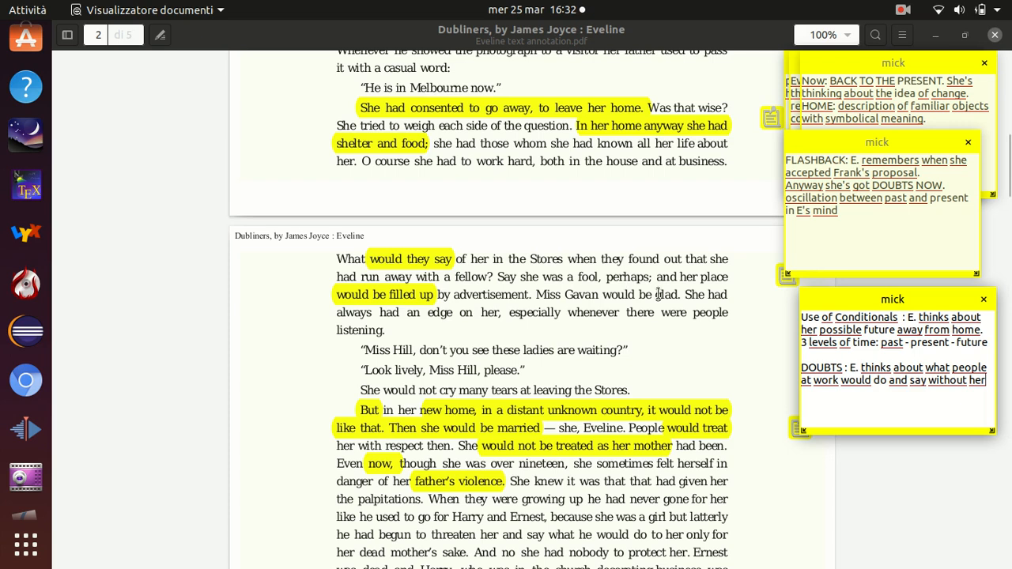
mouse_move(639, 275)
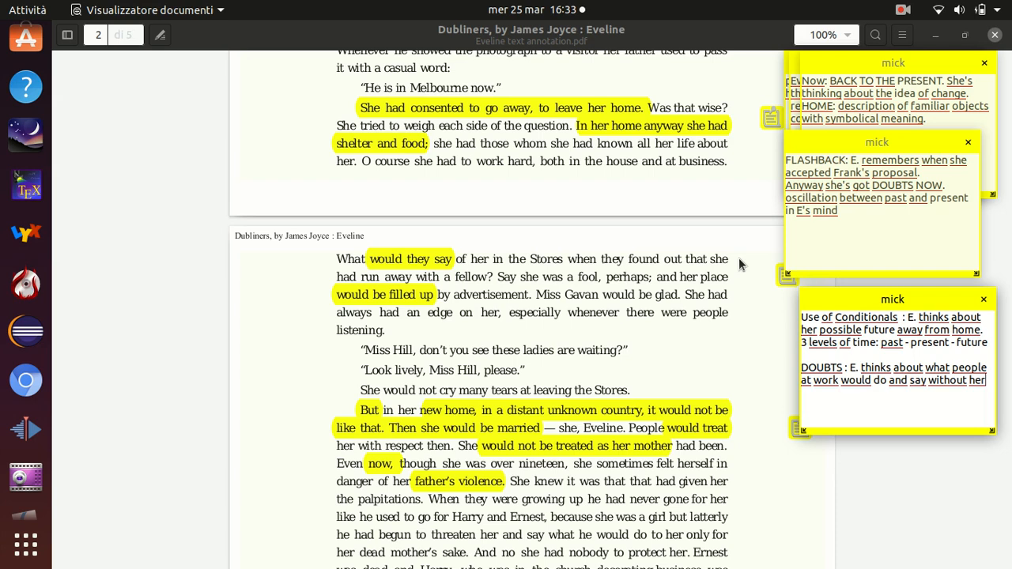
Step: Add a note beside 'But in her new home' on contrast, future, marriage, mother and father
left_click(903, 9)
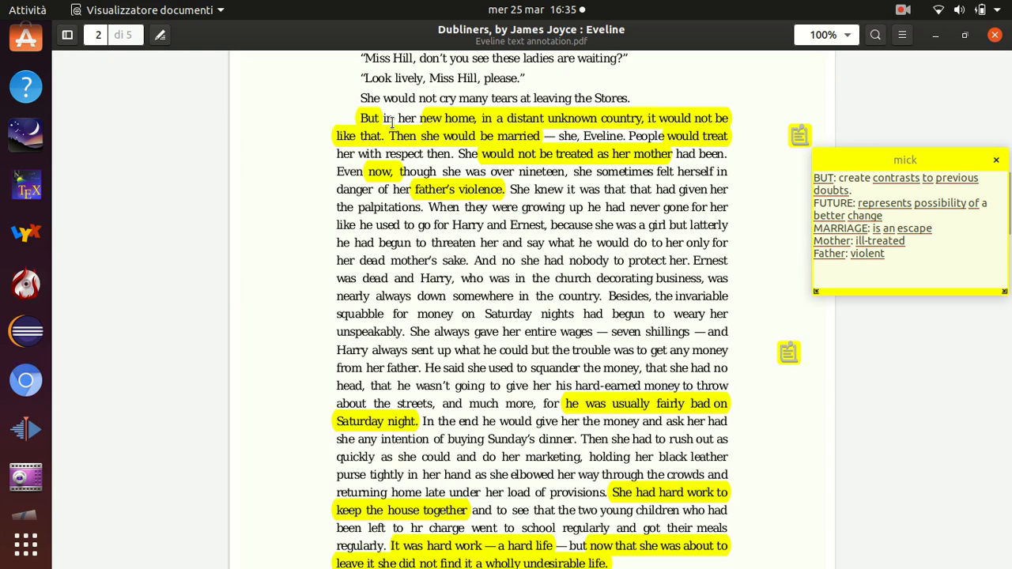
mouse_move(617, 141)
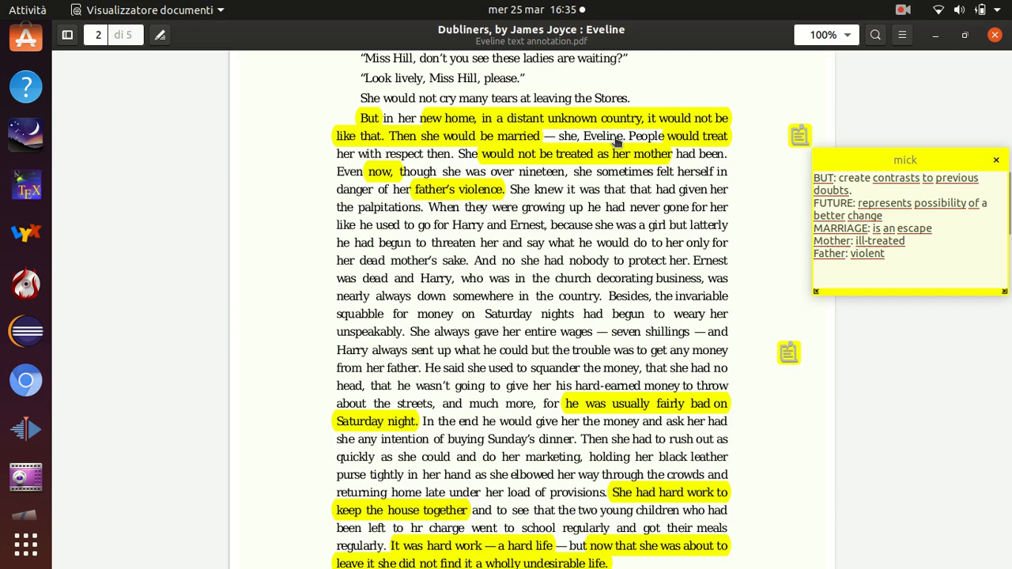
mouse_move(547, 171)
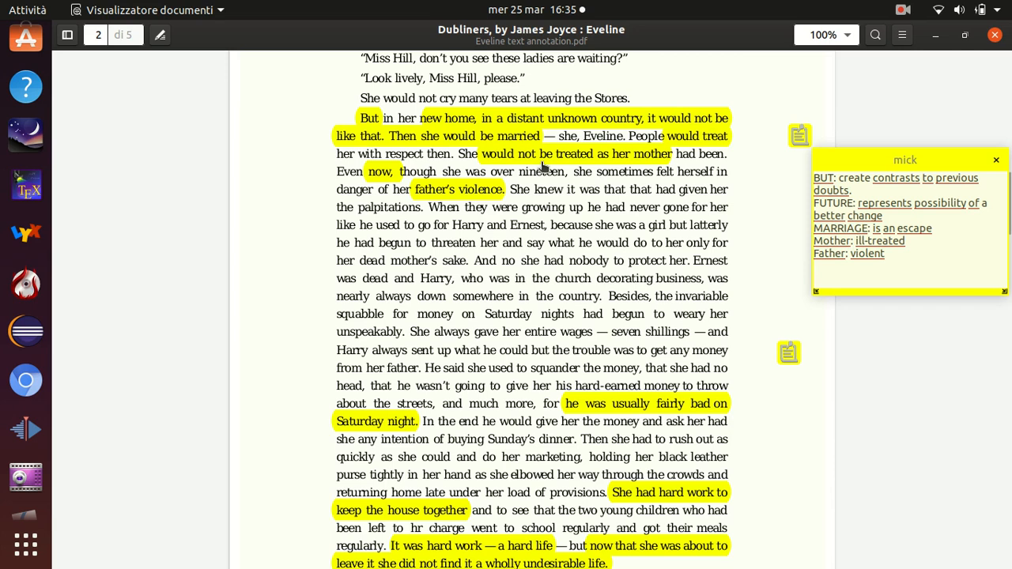
mouse_move(722, 150)
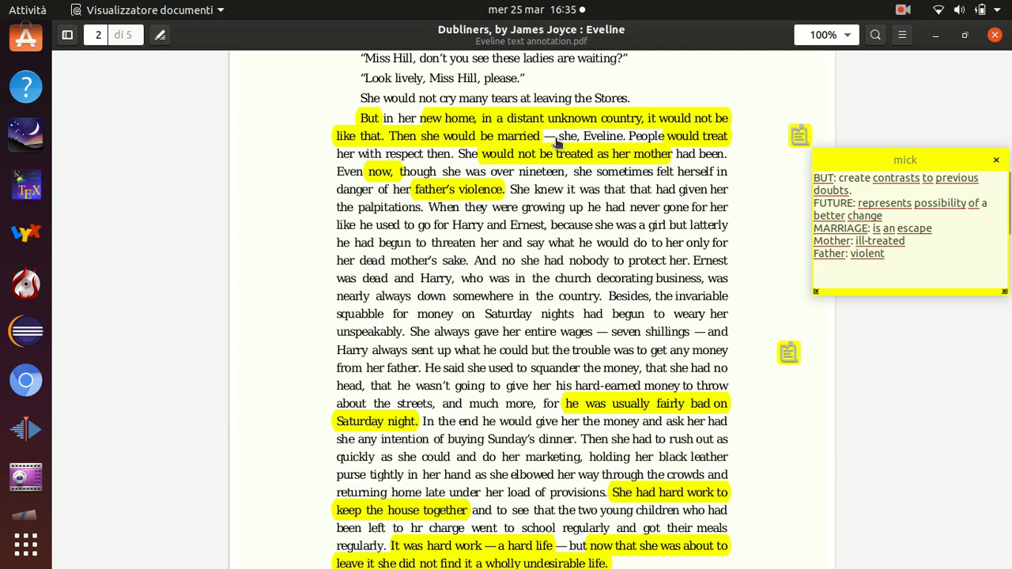
mouse_move(465, 192)
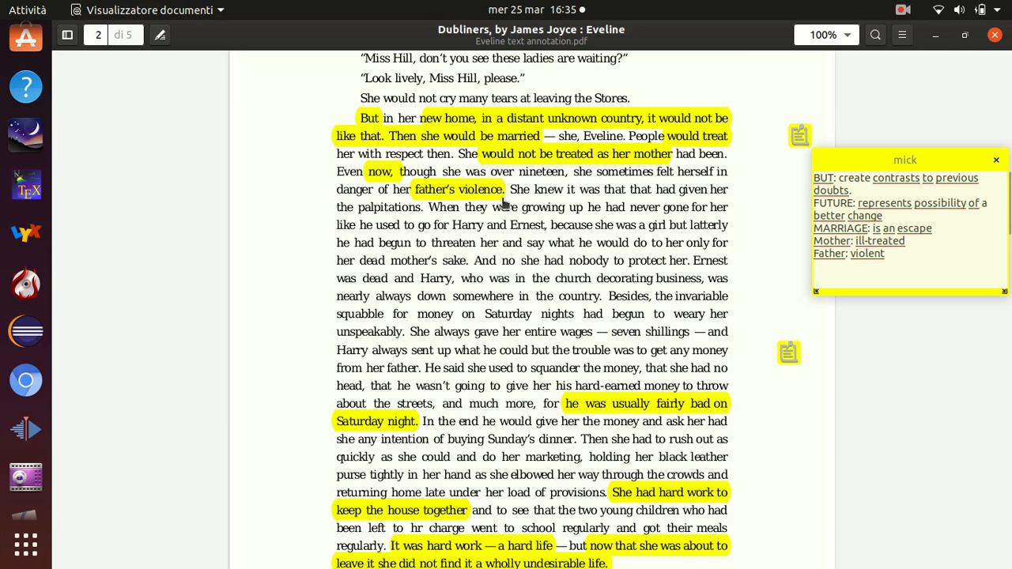
scroll("down", 3)
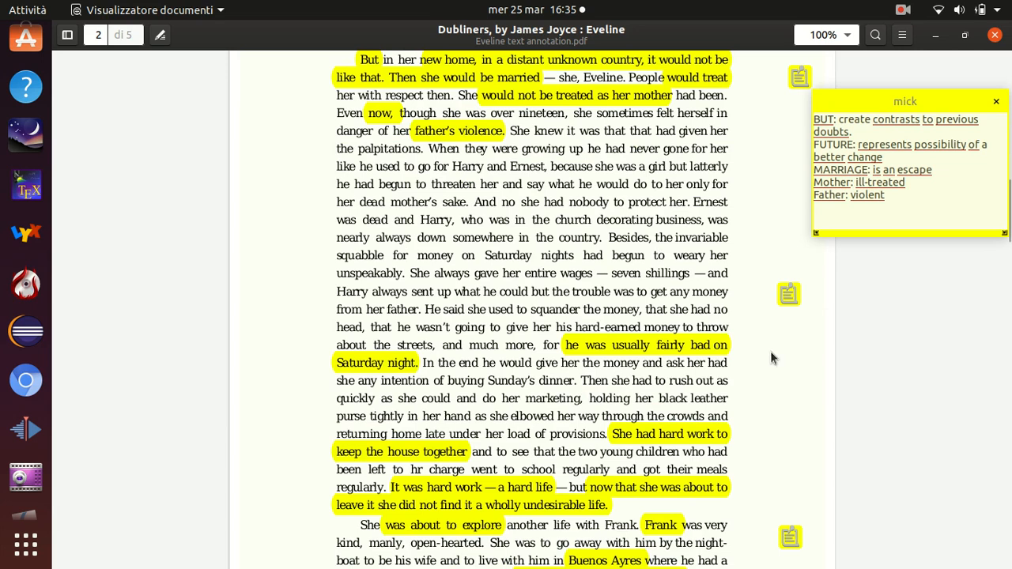
mouse_move(680, 357)
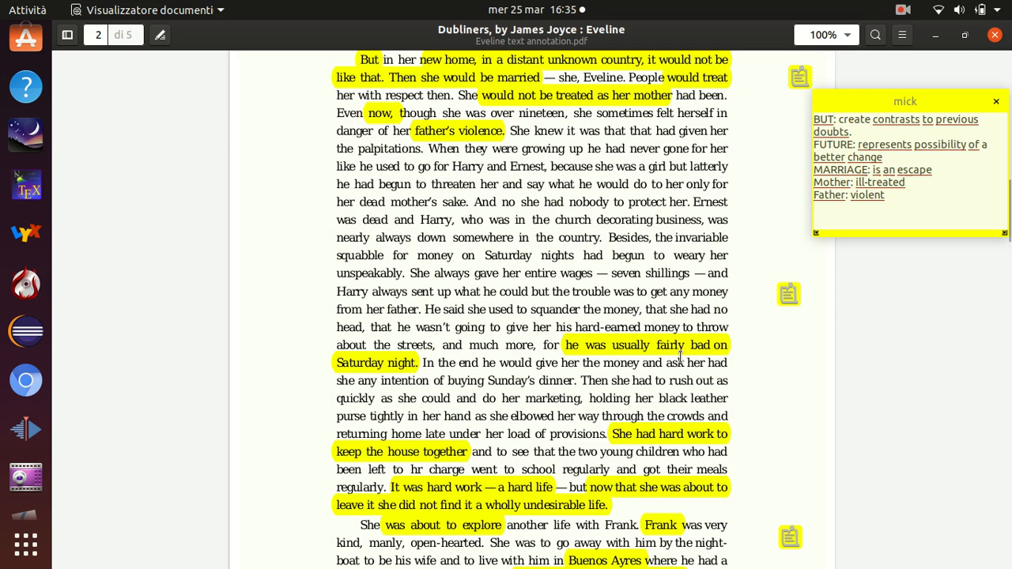
mouse_move(595, 207)
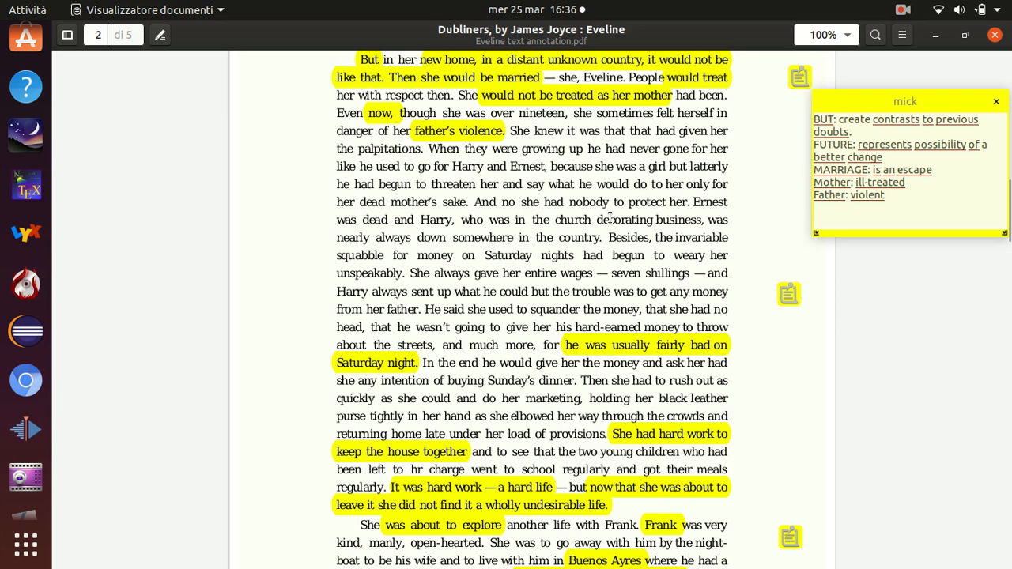
mouse_move(526, 211)
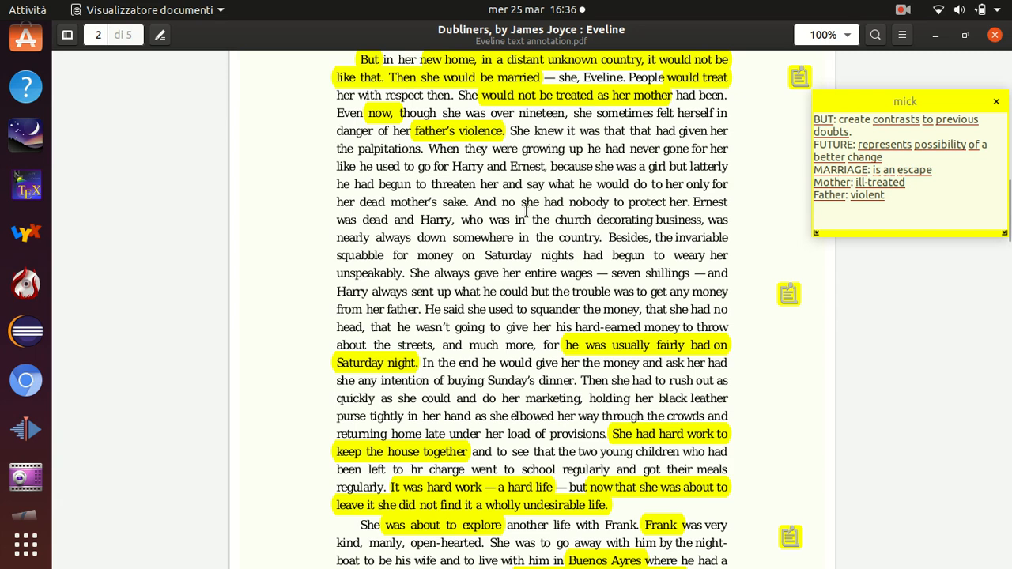
mouse_move(592, 218)
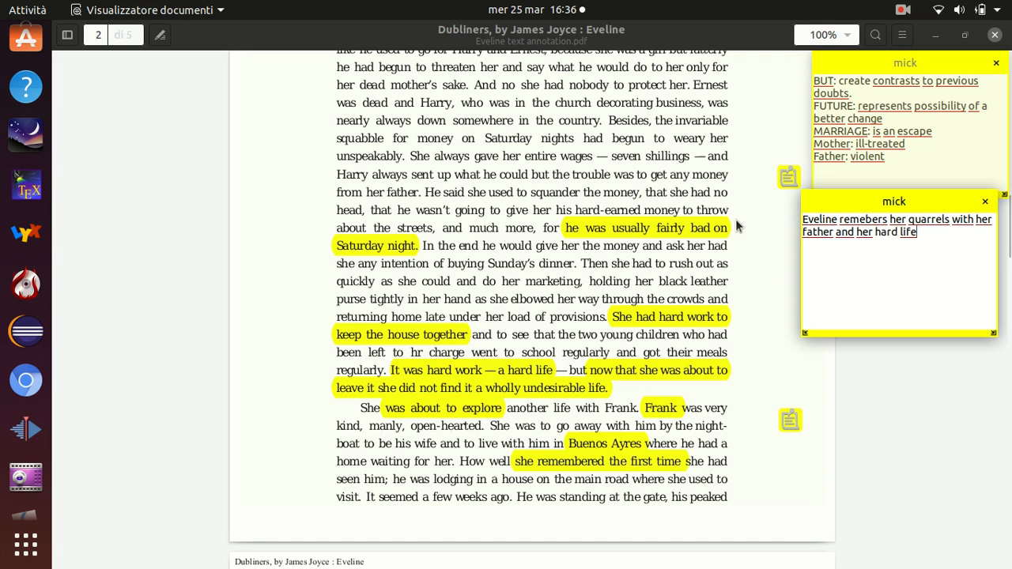
mouse_move(734, 326)
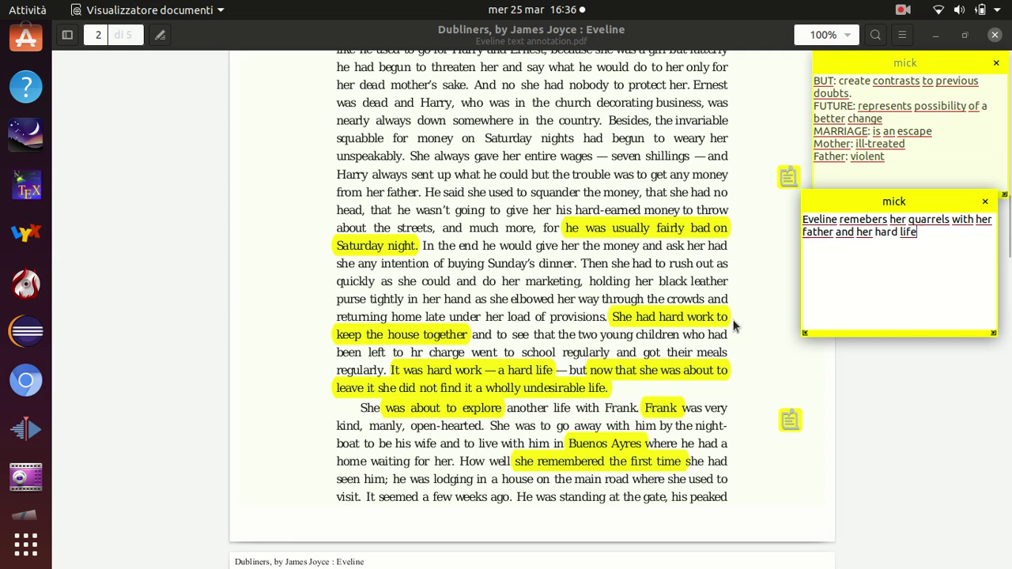
mouse_move(734, 340)
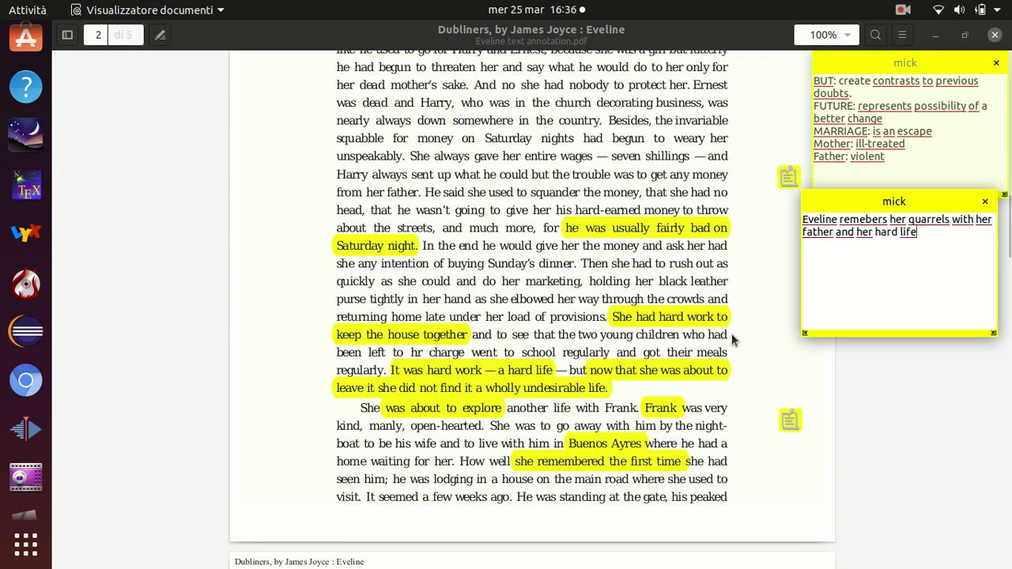
mouse_move(741, 366)
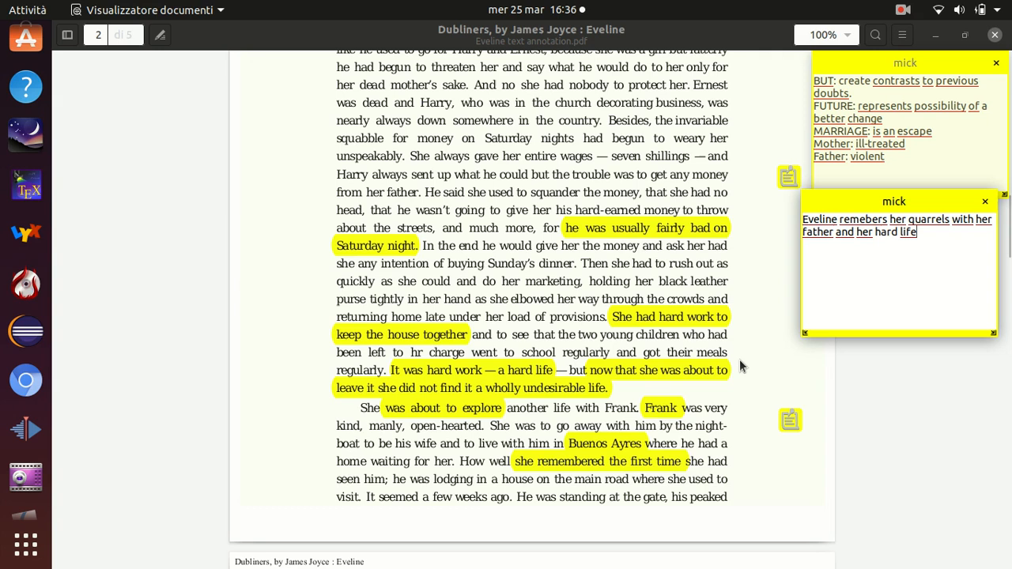
Step: Add a note by 'about to explore… Frank': explore as risk metaphor, flashback to meeting Frank
left_click(789, 420)
type("FLASHBACK: E. remembers when she first met FRank")
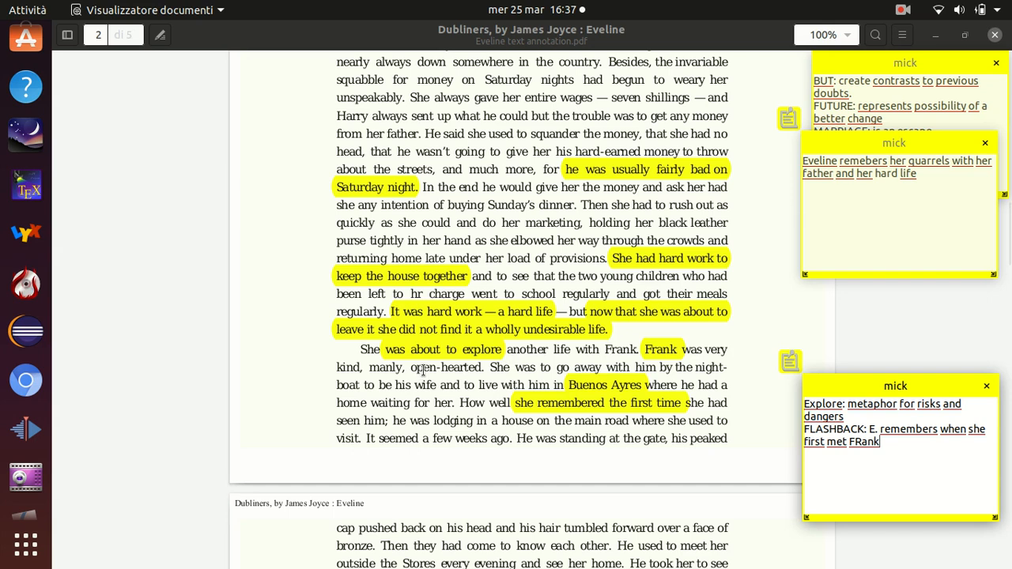
mouse_move(431, 385)
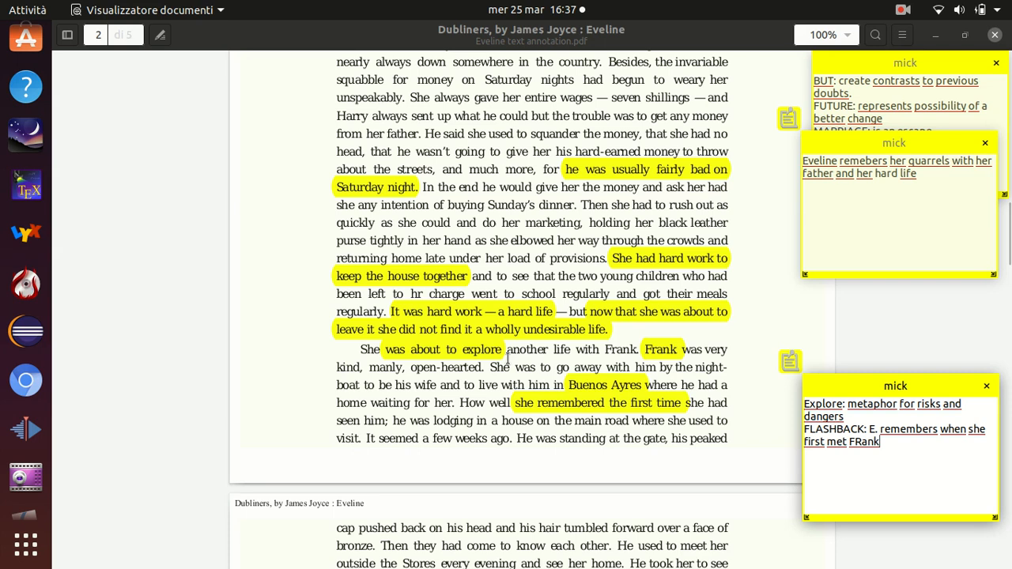
mouse_move(512, 360)
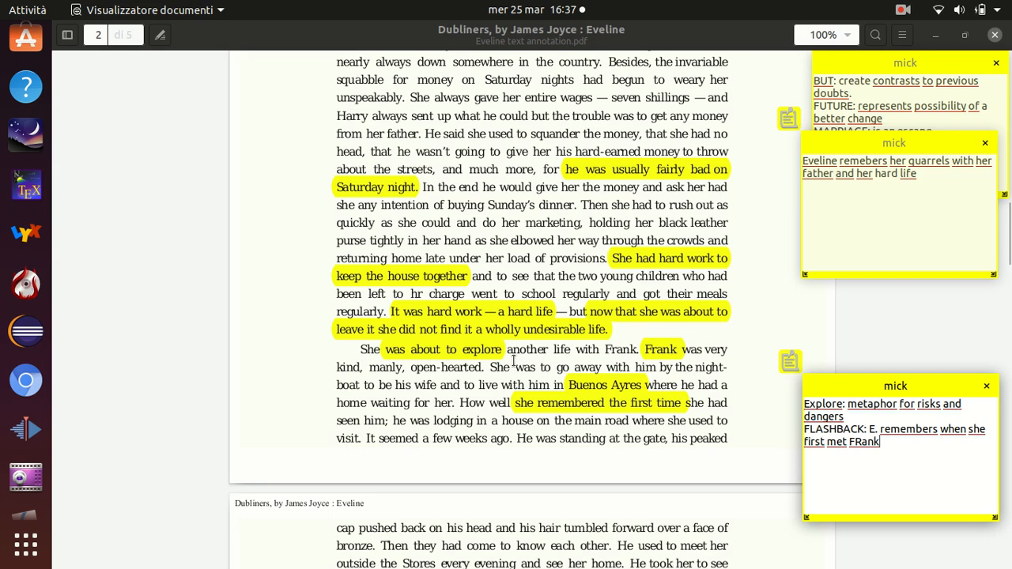
mouse_move(506, 360)
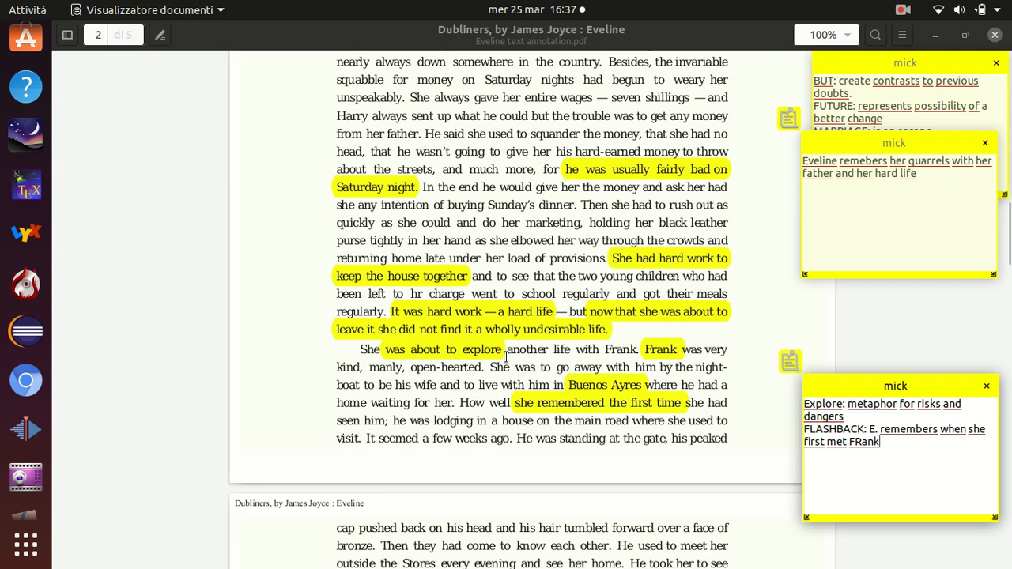
mouse_move(751, 367)
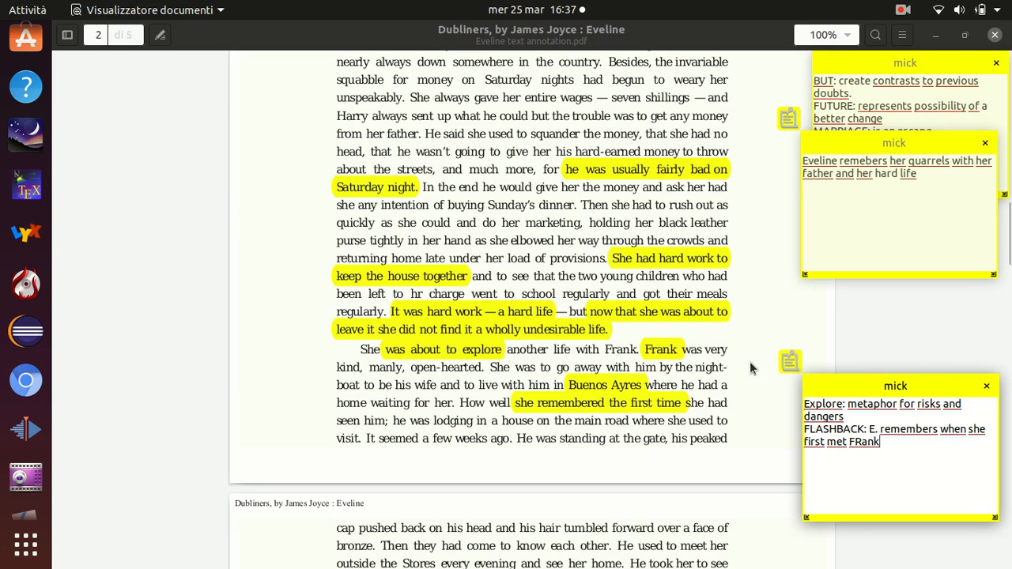
mouse_move(683, 351)
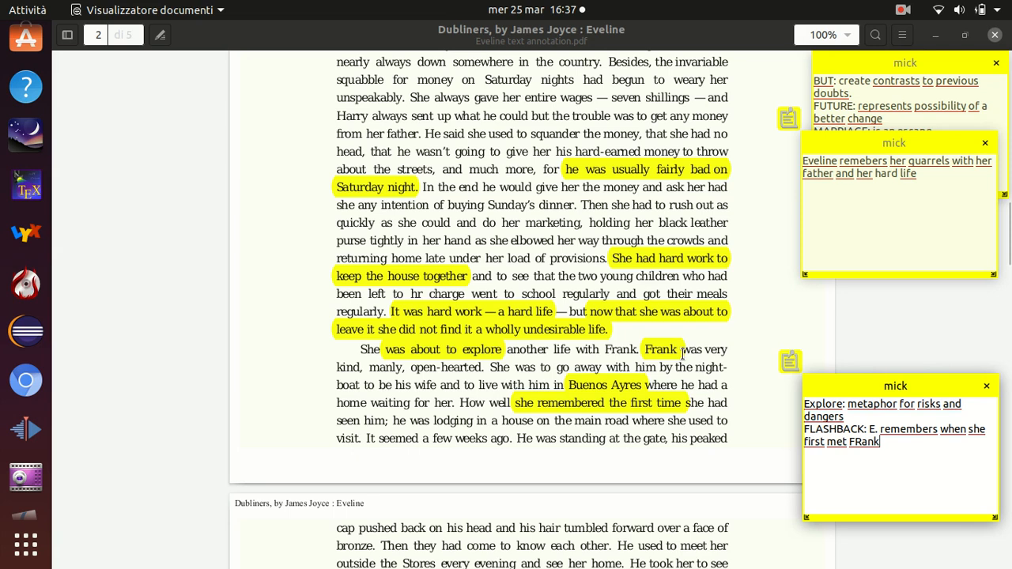